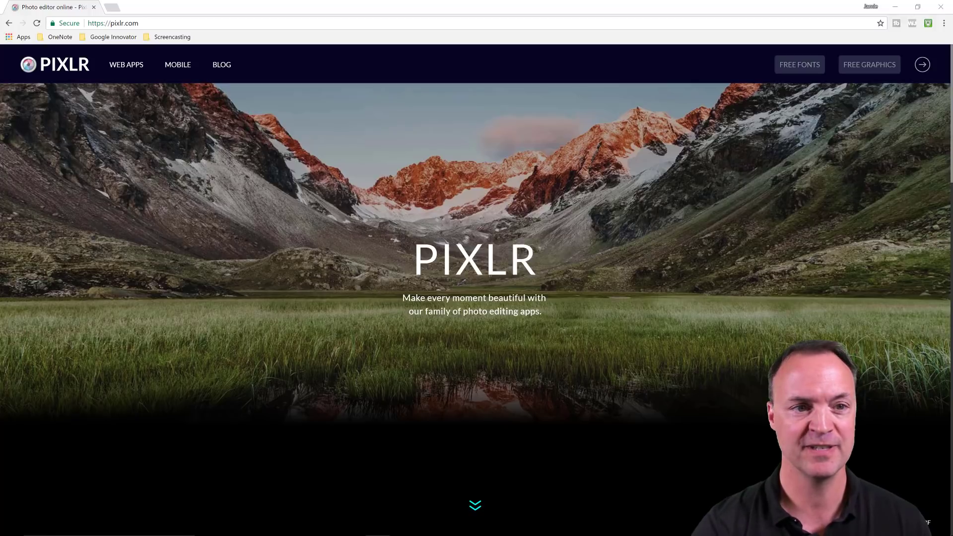
mouse_move(290, 169)
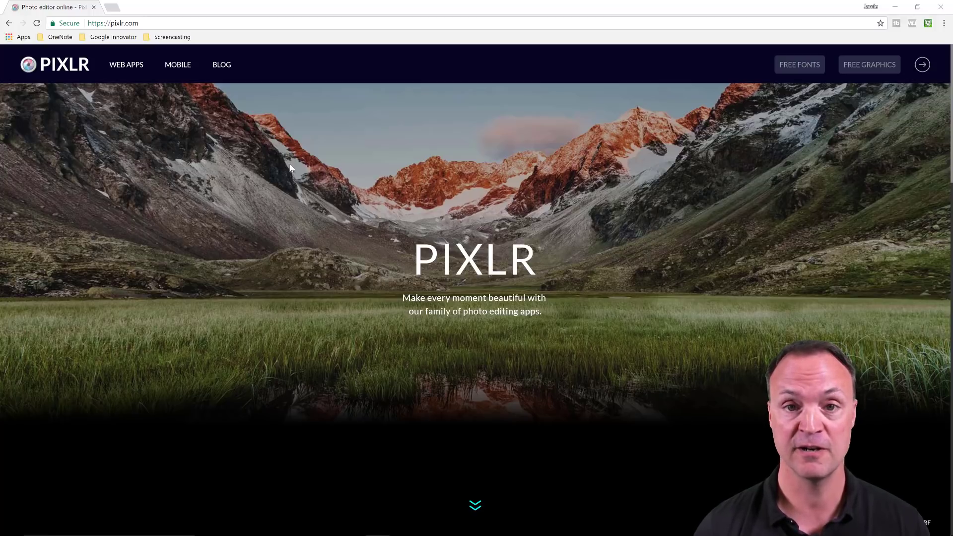
mouse_move(368, 187)
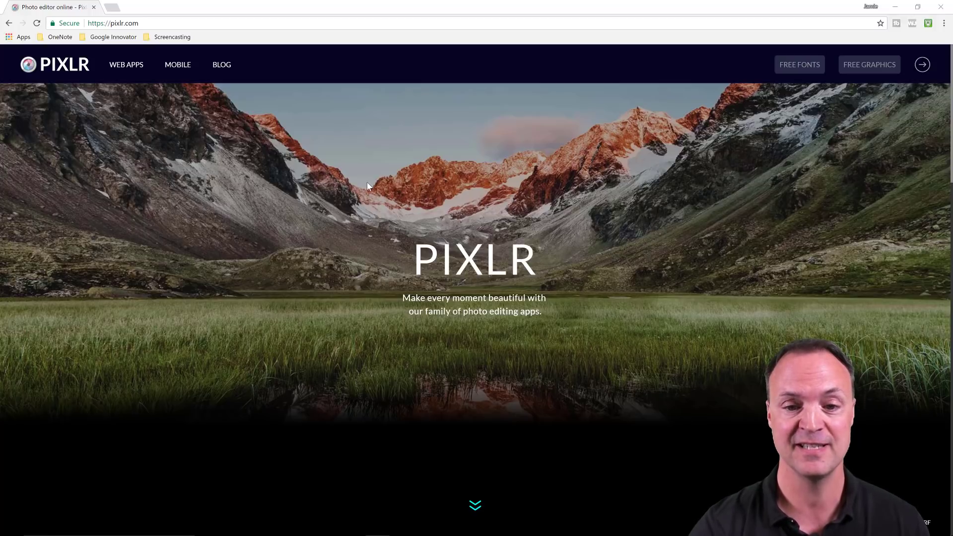
mouse_move(358, 179)
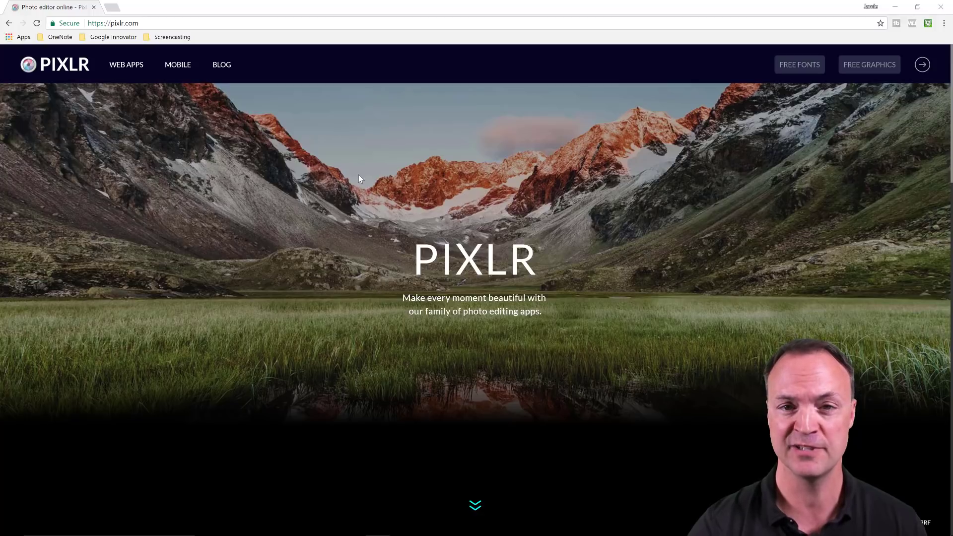
mouse_move(377, 211)
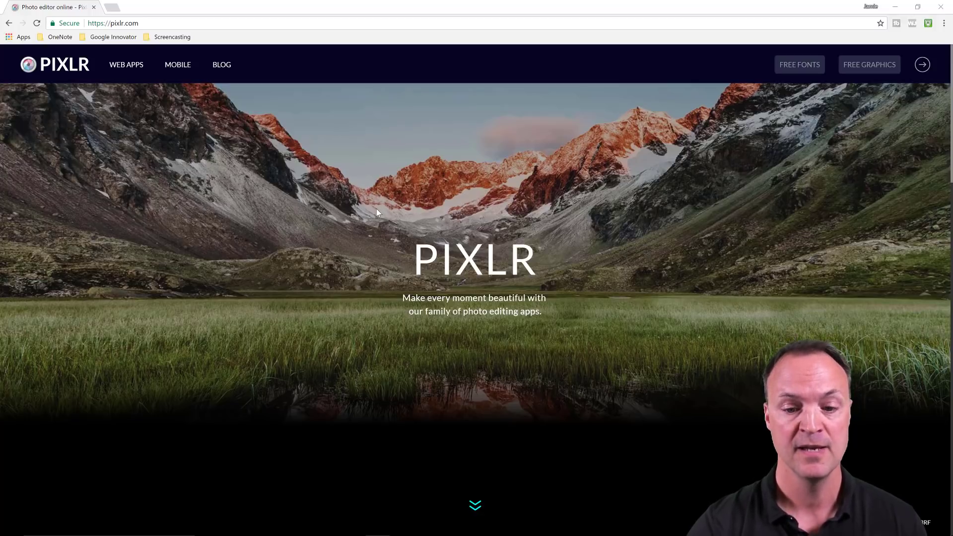
mouse_move(492, 369)
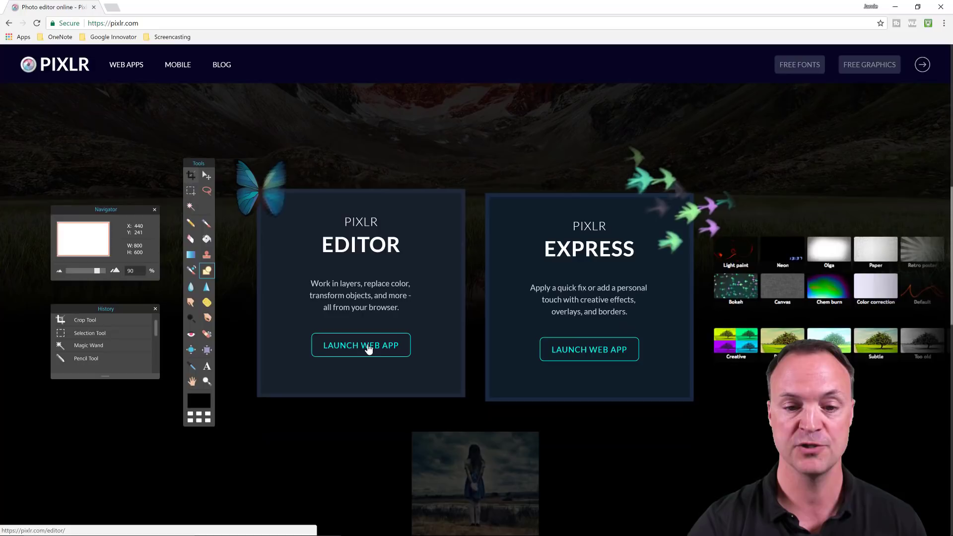
Launch the Pixlr Editor web app and select 'green screen 2' from the desktop
click(360, 345)
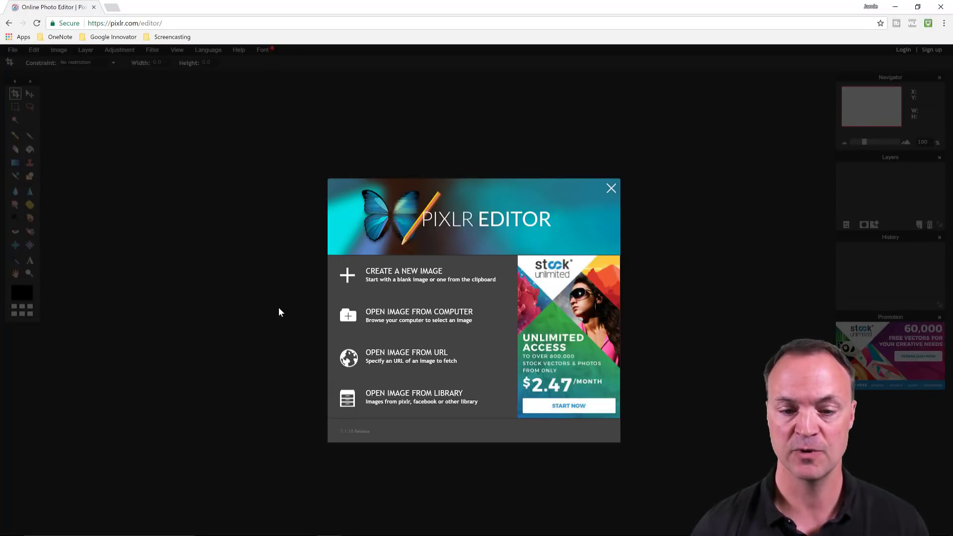
mouse_move(406, 316)
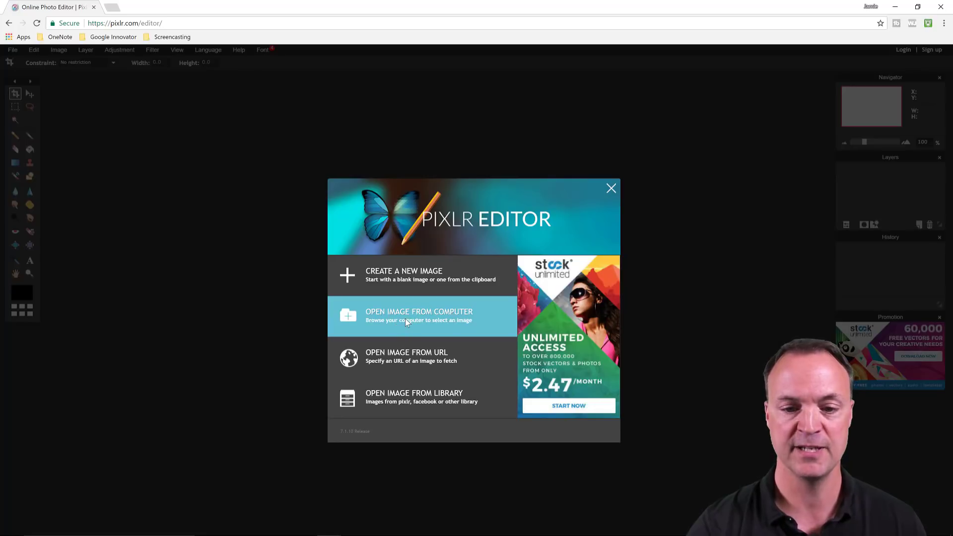
click(418, 316)
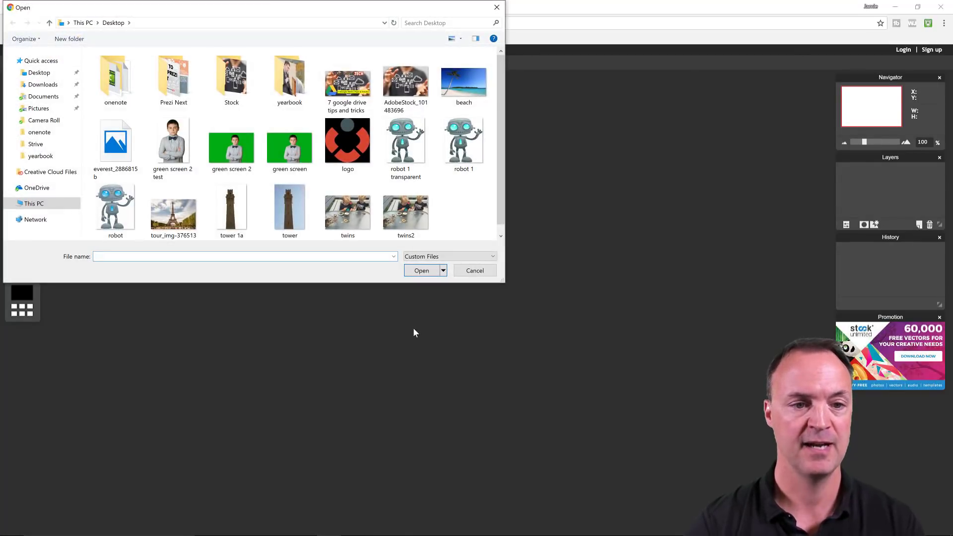
click(231, 141)
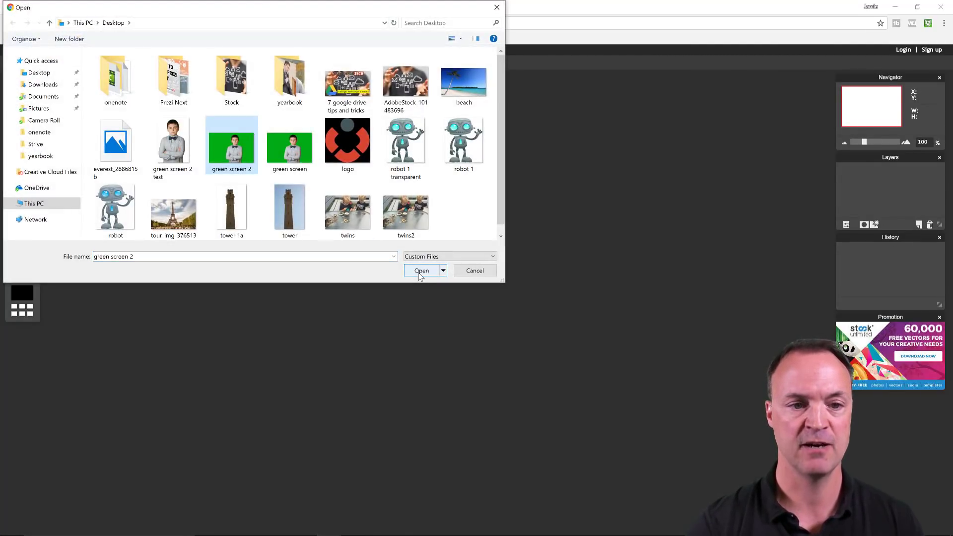
Open 'green screen 2' and set the Magic Wand tolerance to 36
click(420, 270)
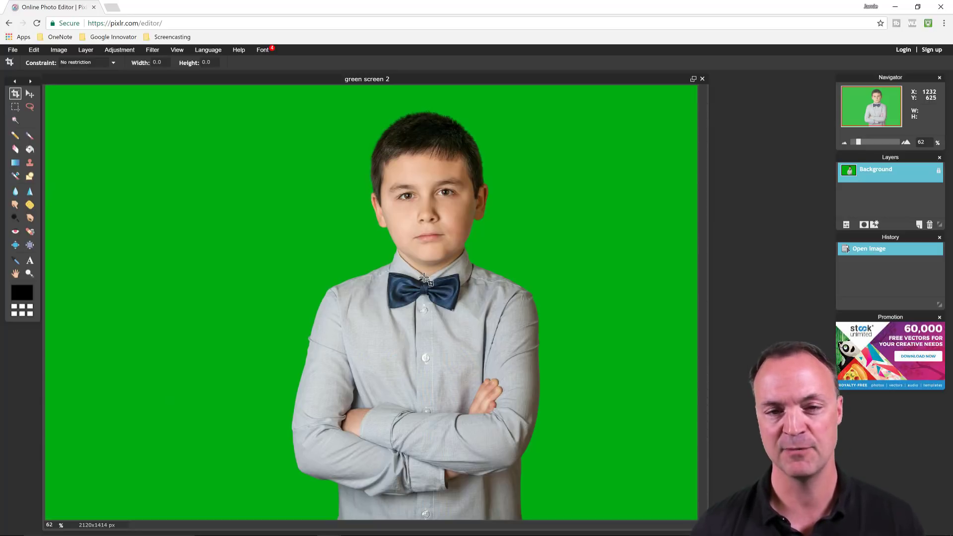
mouse_move(341, 255)
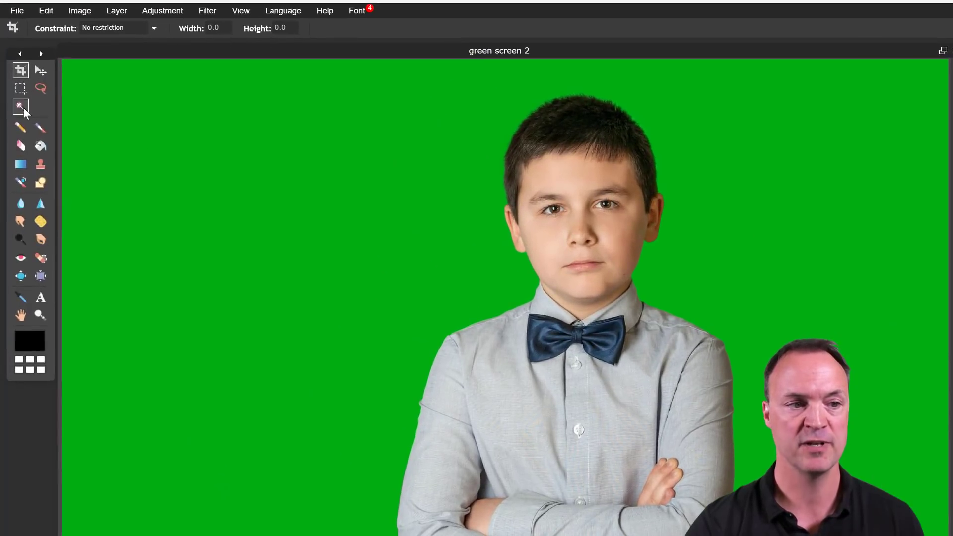
click(20, 107)
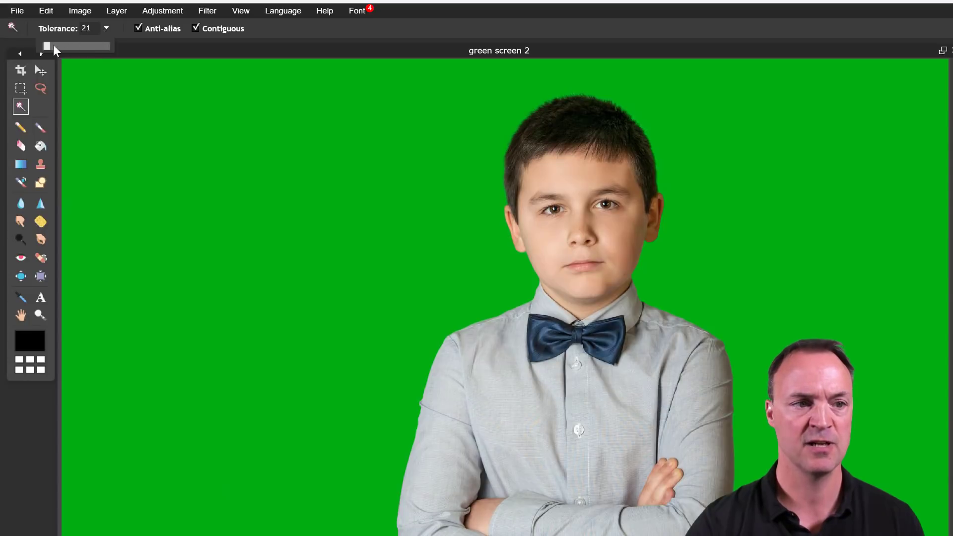
drag(45, 46, 76, 45)
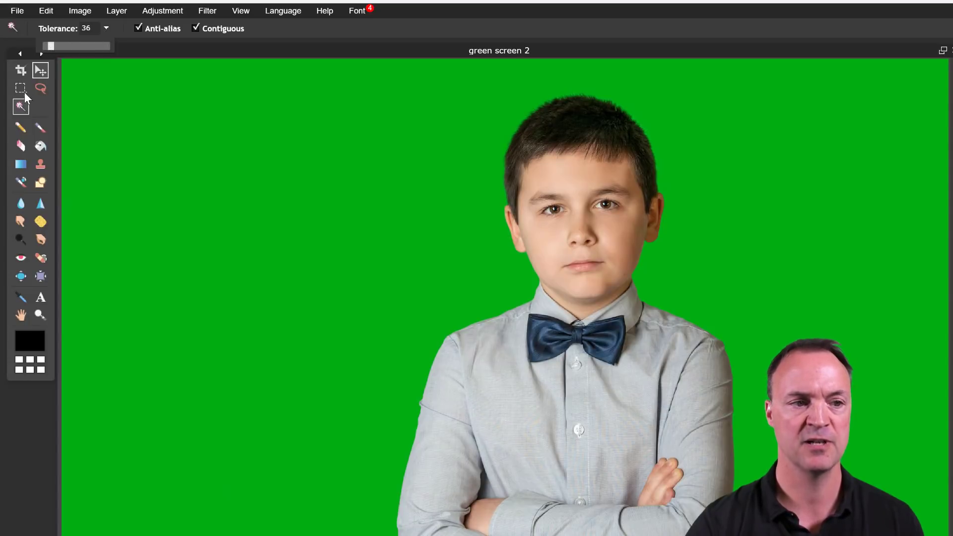
mouse_move(20, 106)
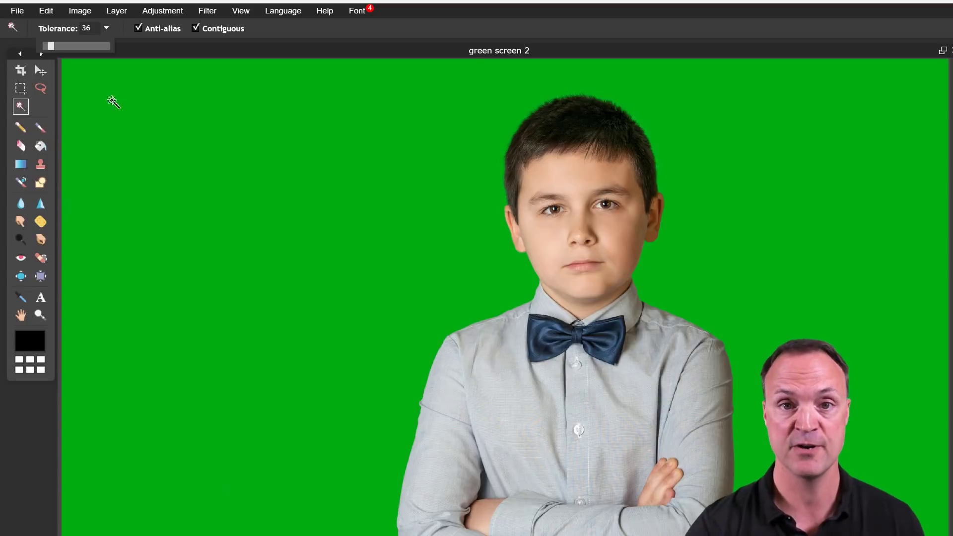
mouse_move(334, 209)
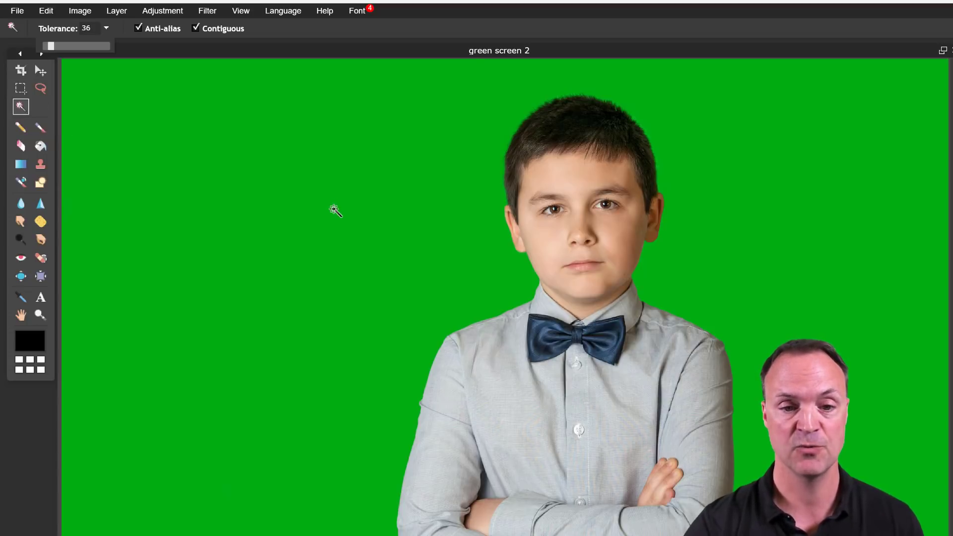
Select the green area, unlock the Background layer, delete it, and deselect all
click(333, 210)
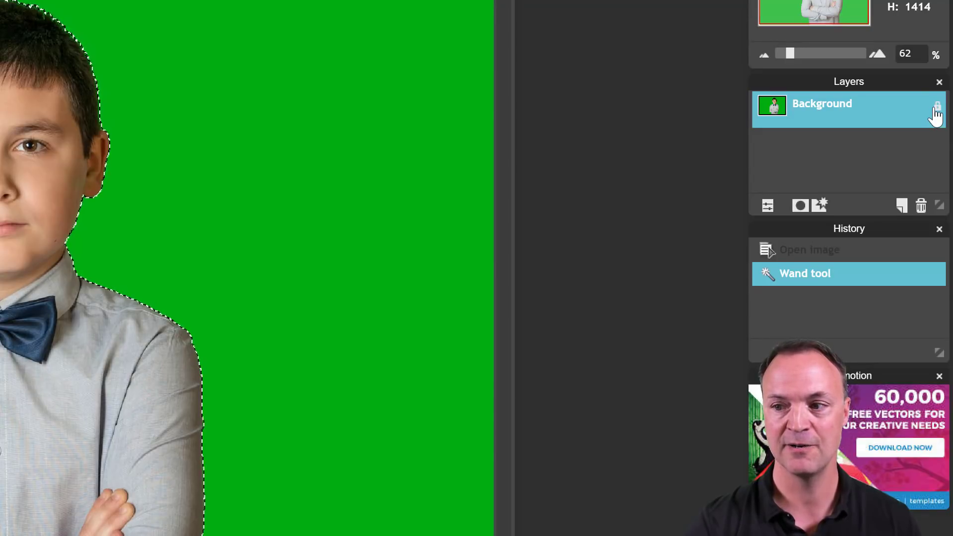
click(936, 105)
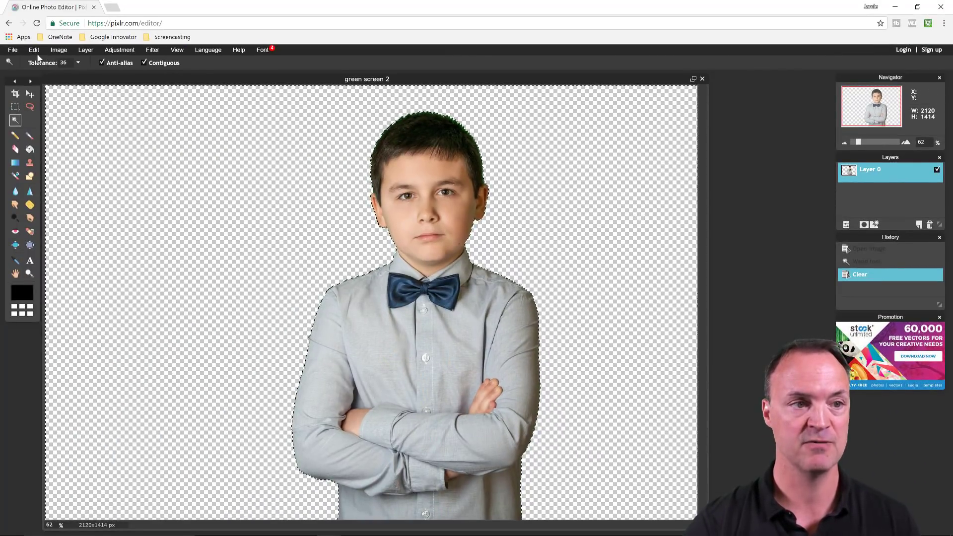
click(33, 49)
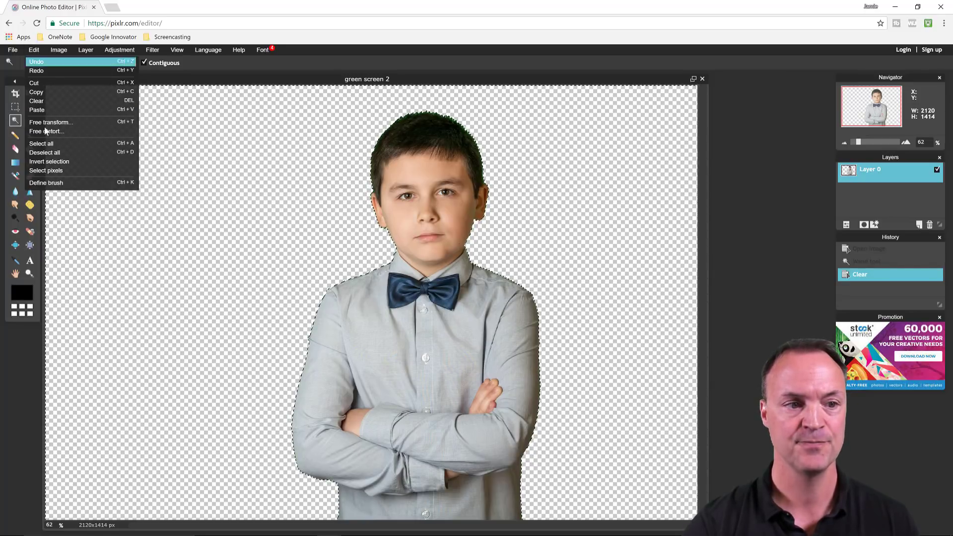
click(45, 152)
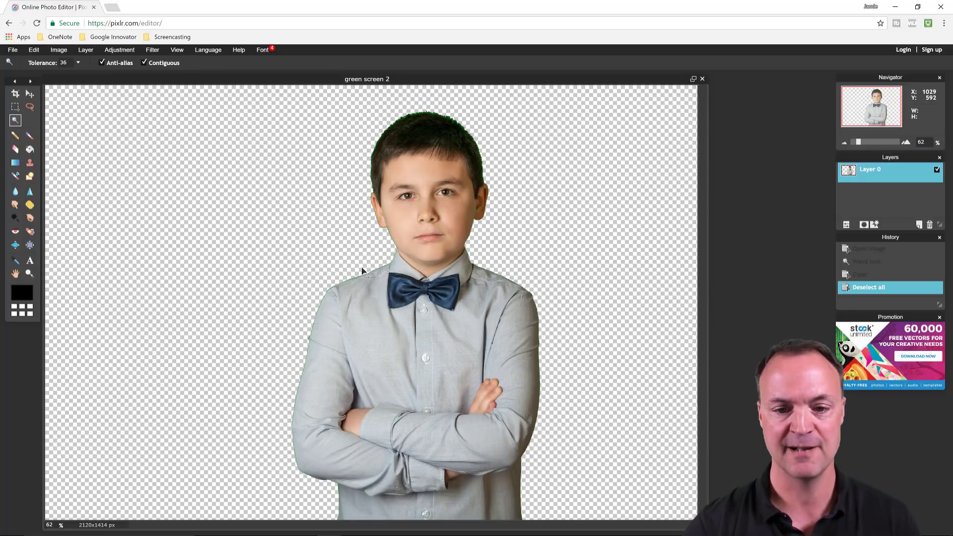
mouse_move(302, 243)
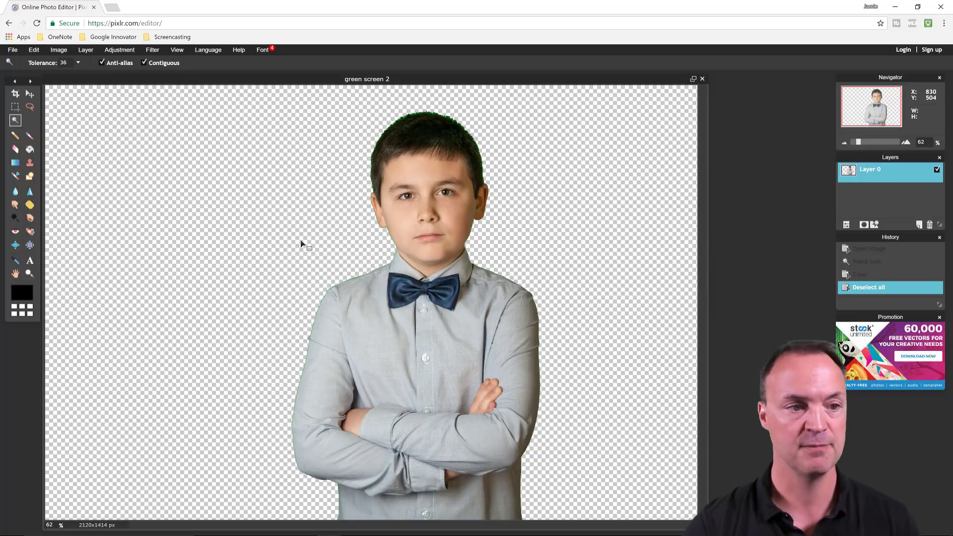
mouse_move(364, 283)
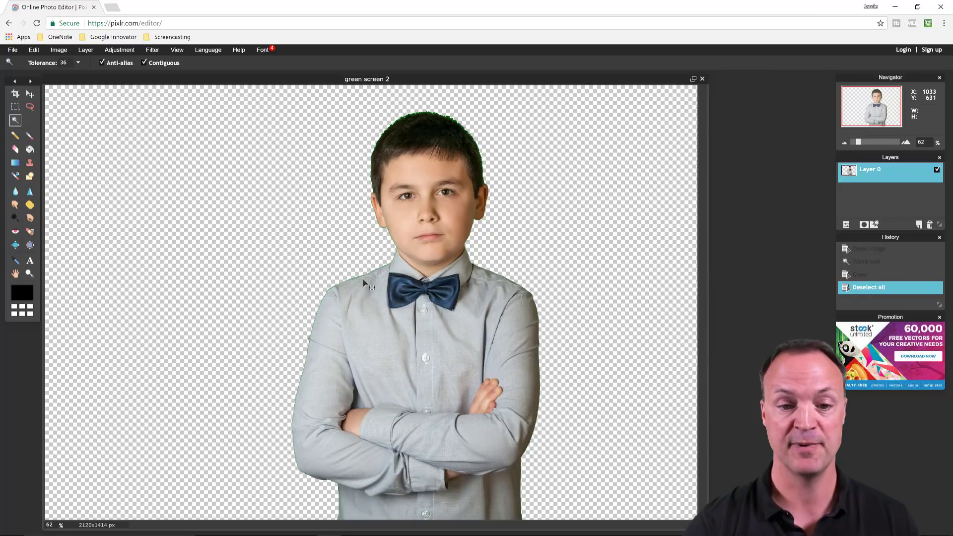
mouse_move(383, 295)
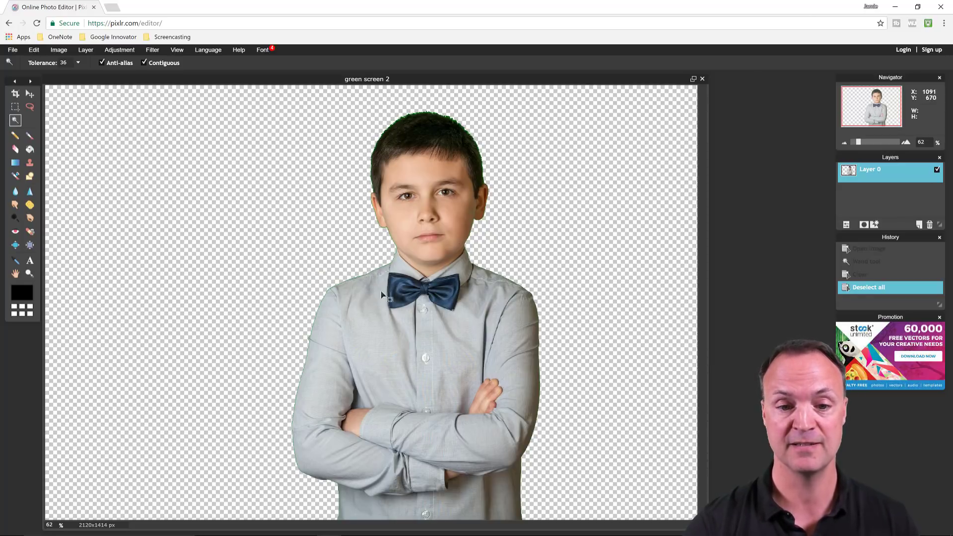
mouse_move(291, 271)
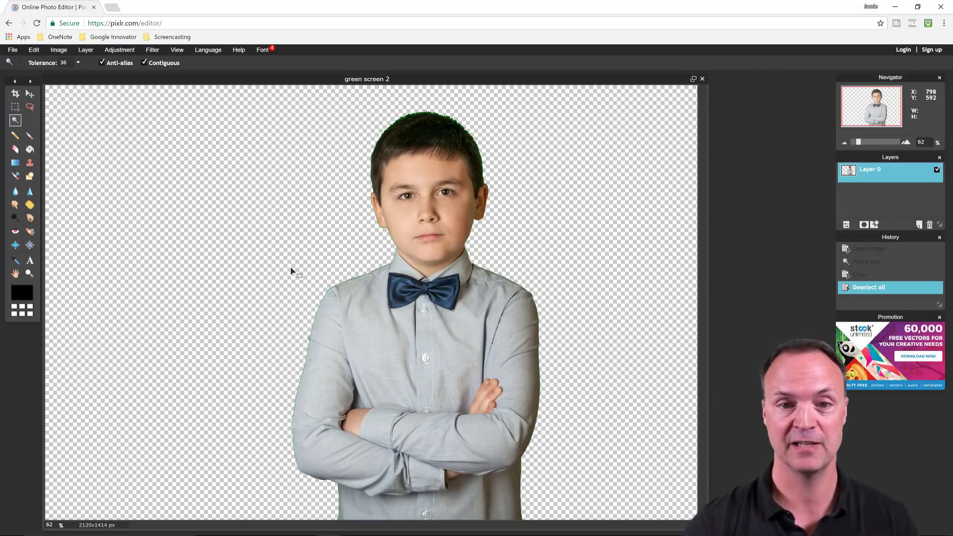
mouse_move(298, 258)
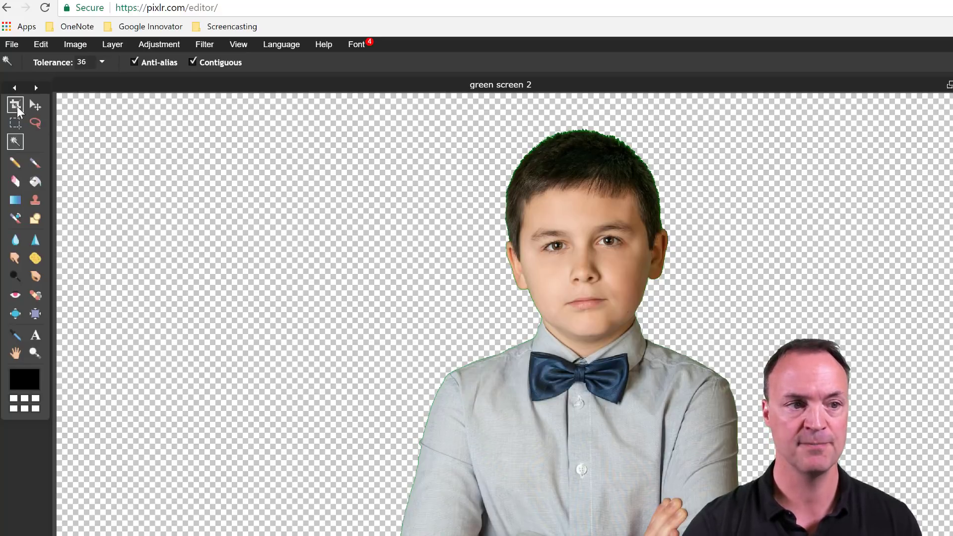
Crop the canvas tightly around the boy to 1021×1374 pixels
click(15, 104)
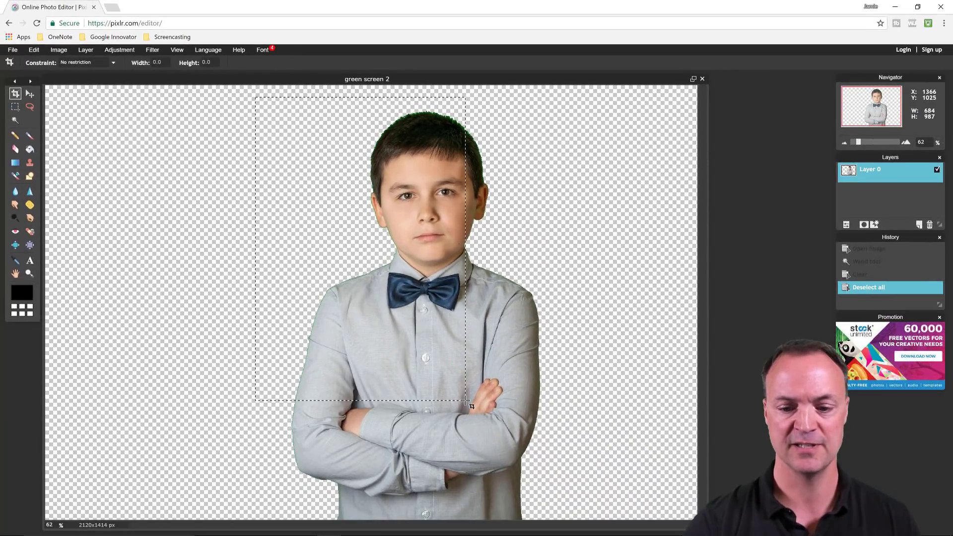
drag(466, 402, 563, 522)
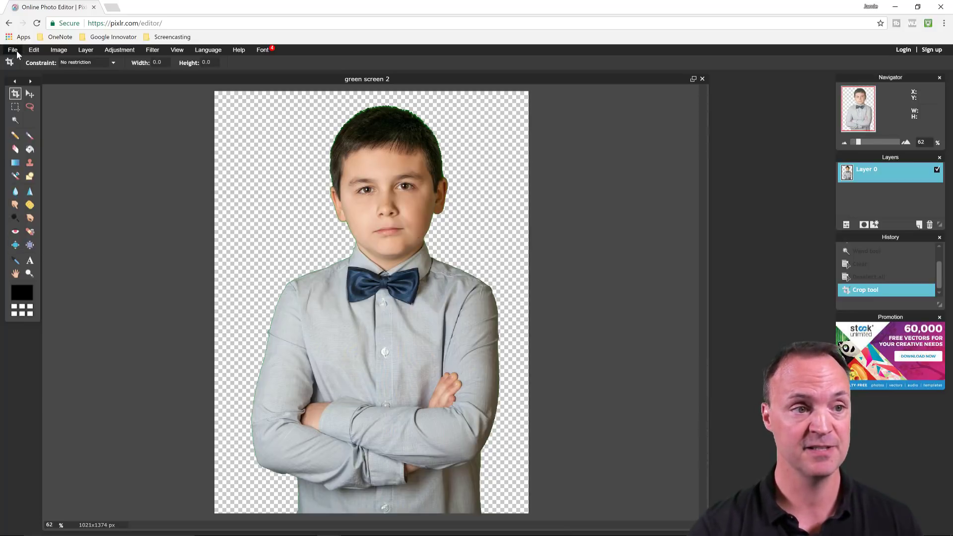
Save the cut-out as transparent PNG 'green screen 2a' on the Desktop
click(12, 49)
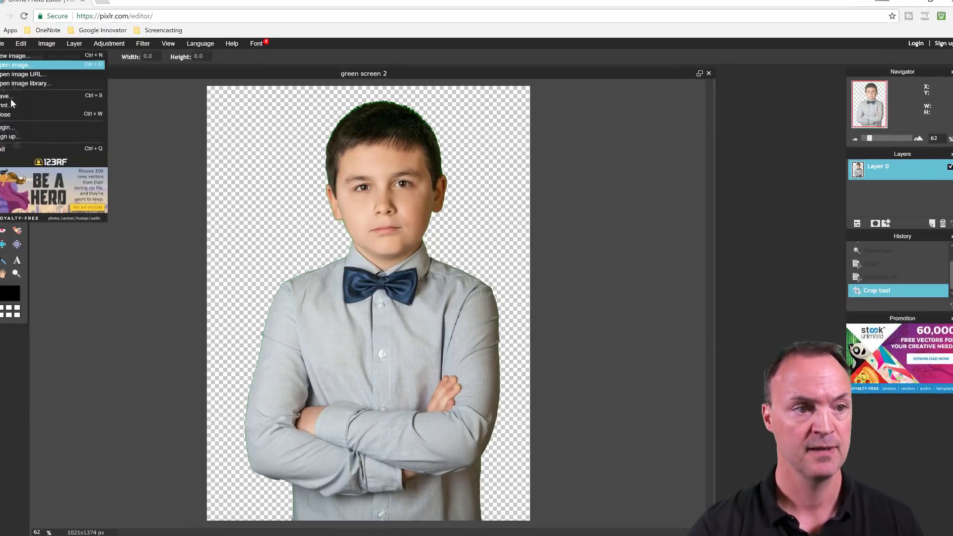
click(6, 95)
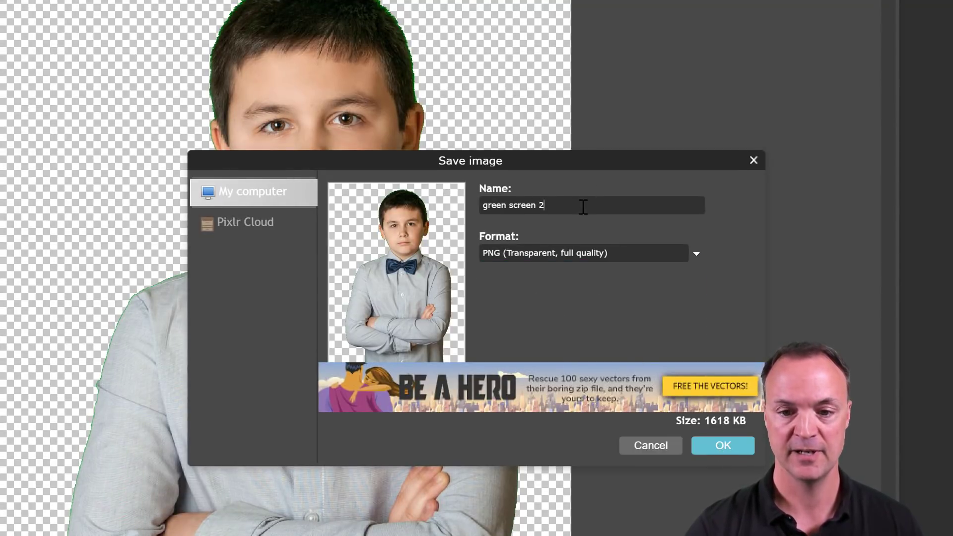
text(a)
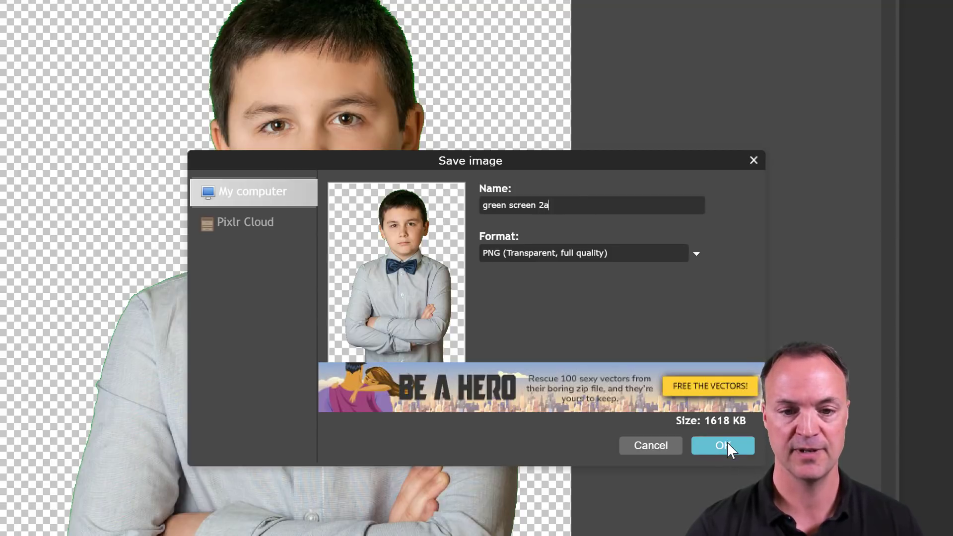
click(722, 446)
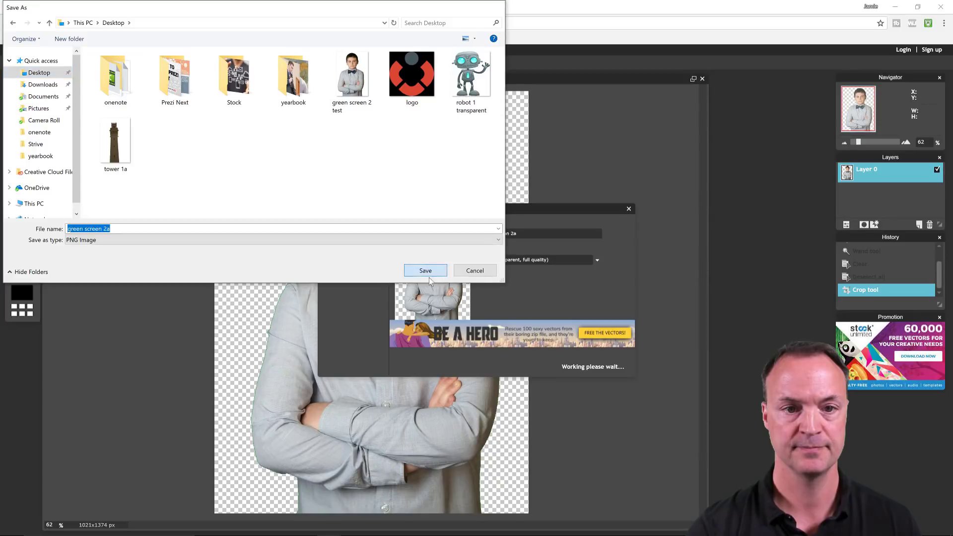
click(425, 269)
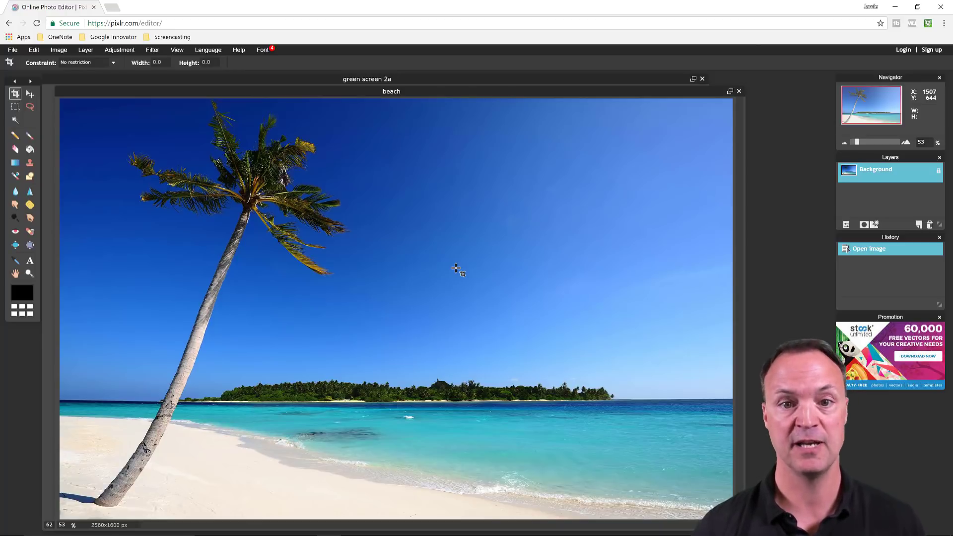
mouse_move(442, 273)
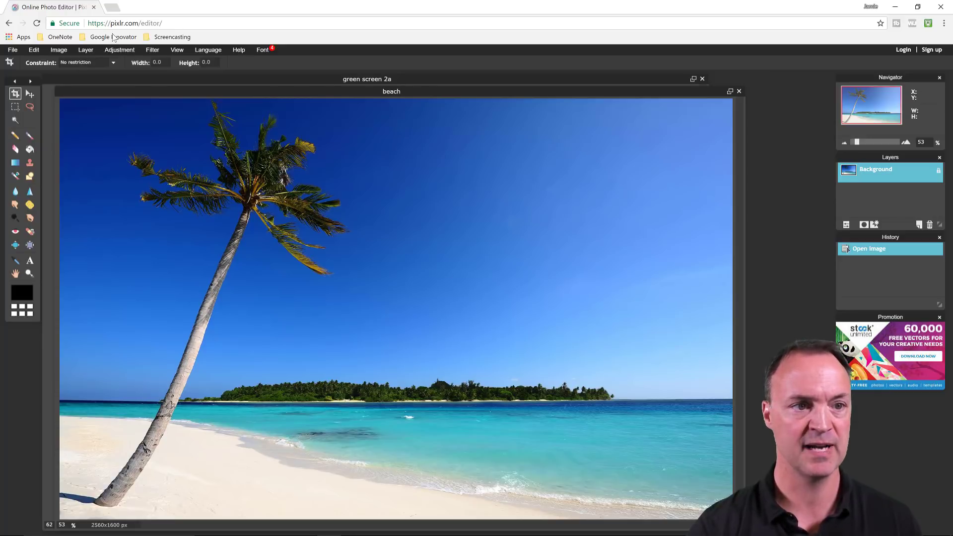
Open 'green screen 2a' as a layer over the beach photo
click(85, 49)
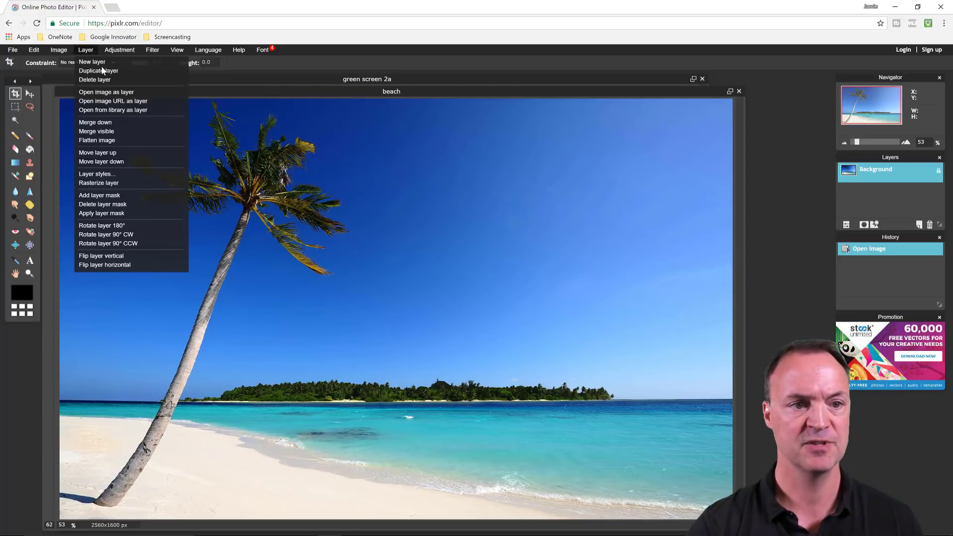
mouse_move(106, 92)
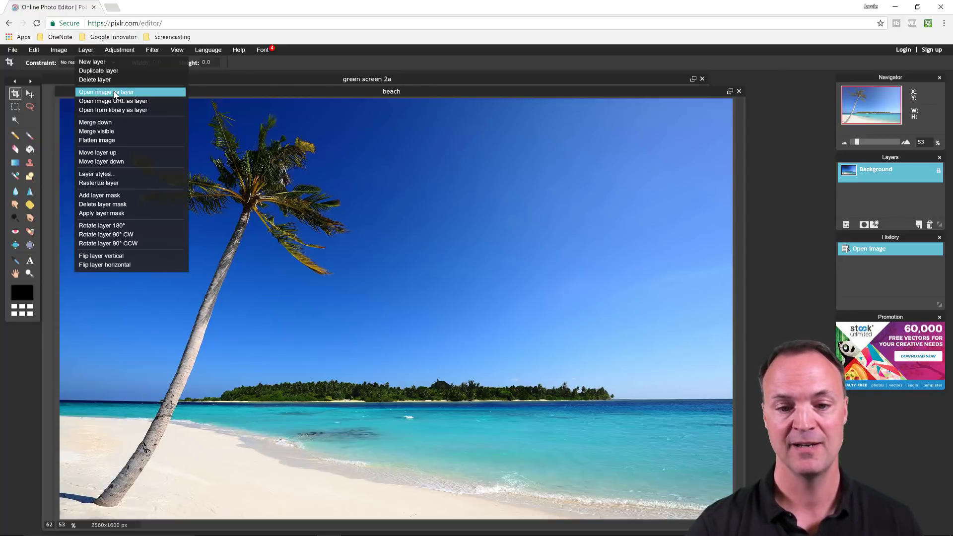
click(106, 92)
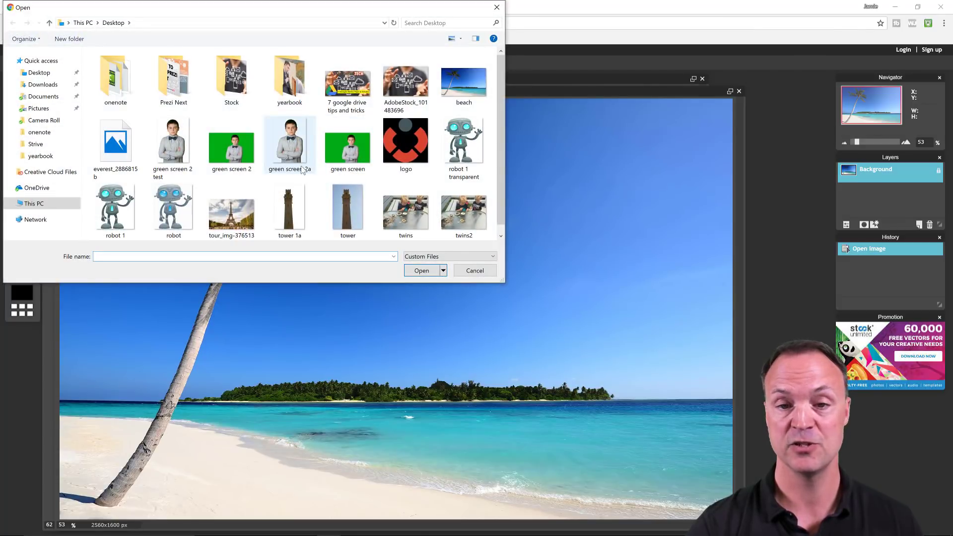
click(289, 144)
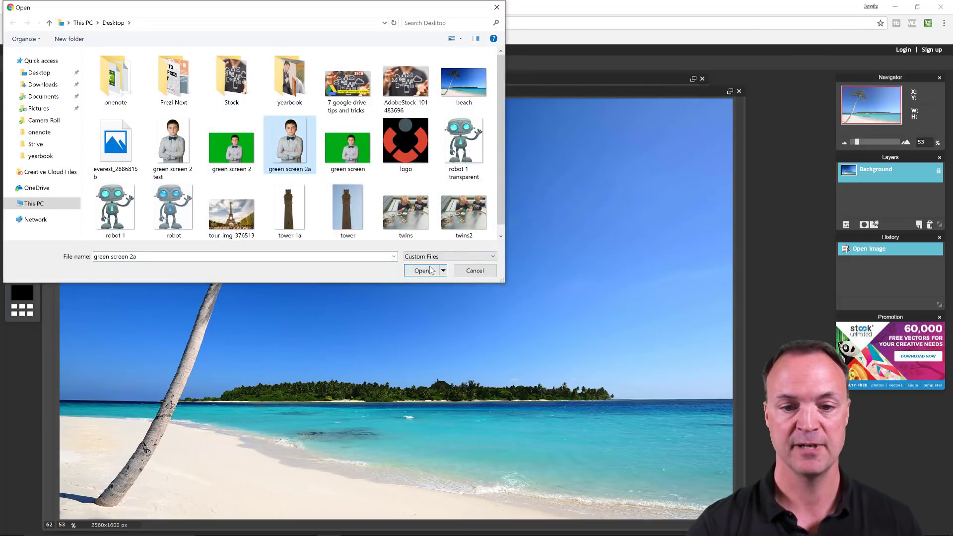
click(422, 270)
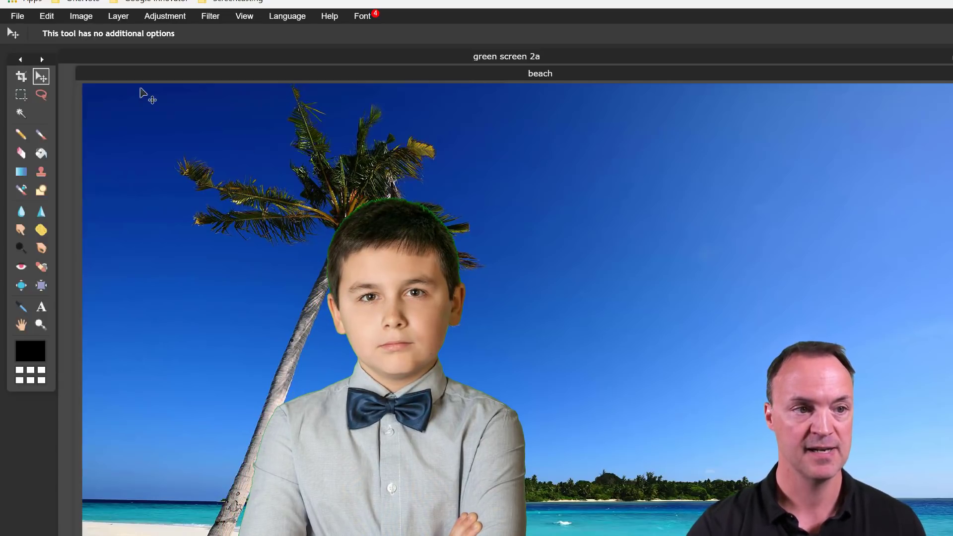
Free-transform the boy smaller and move him onto the beach centre
click(46, 16)
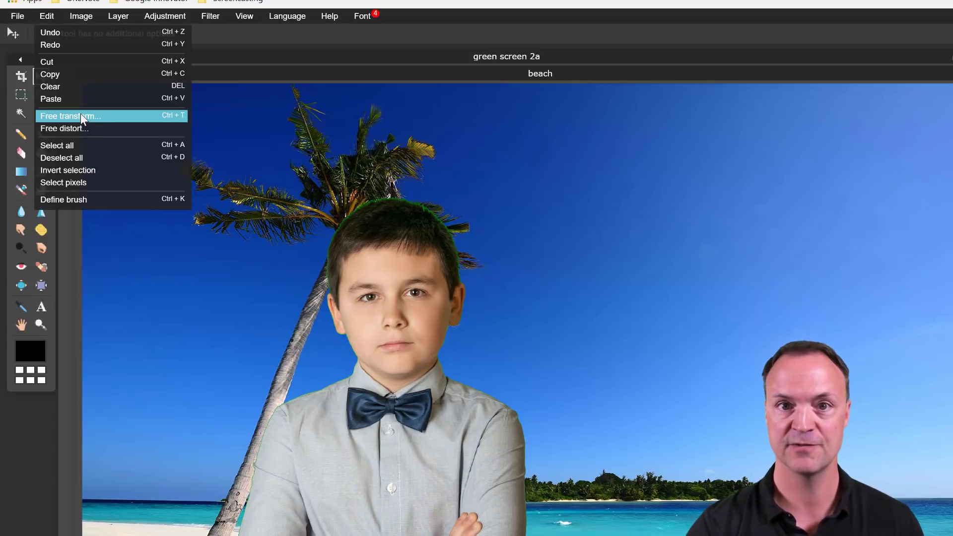
click(71, 115)
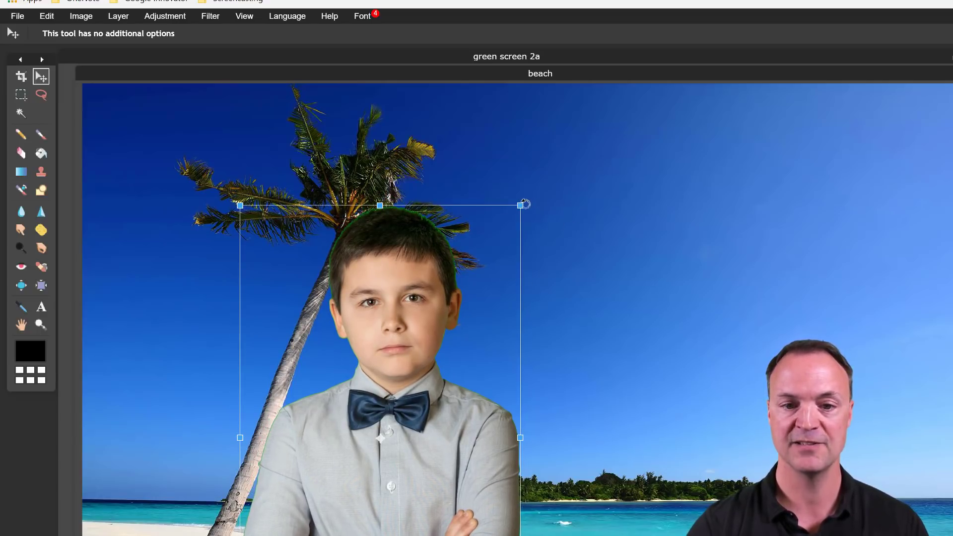
drag(521, 204, 498, 241)
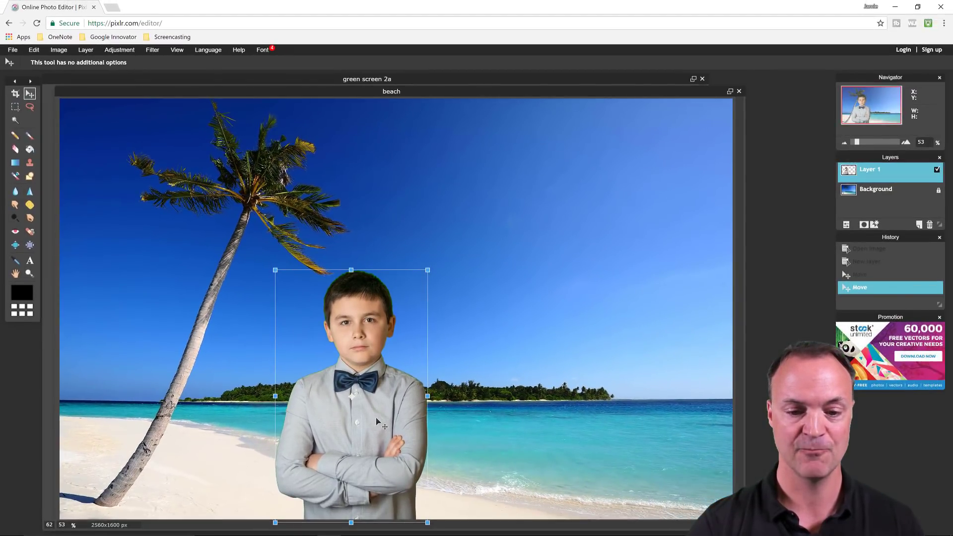
drag(350, 395, 419, 399)
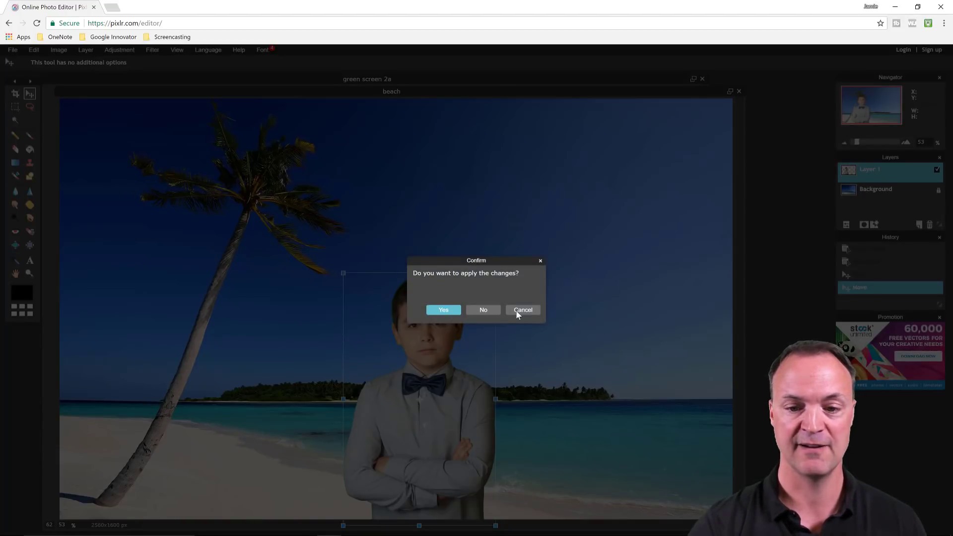
mouse_move(501, 317)
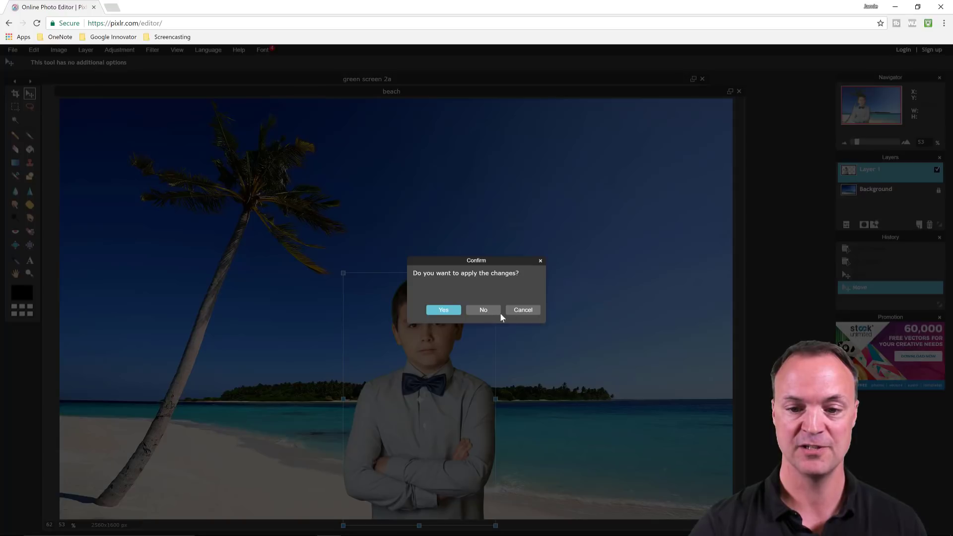
click(443, 310)
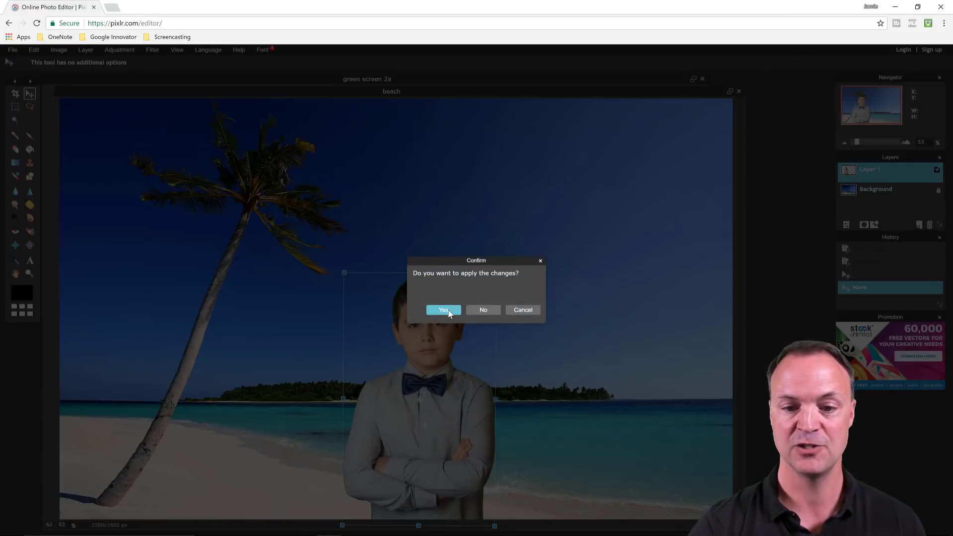
click(443, 309)
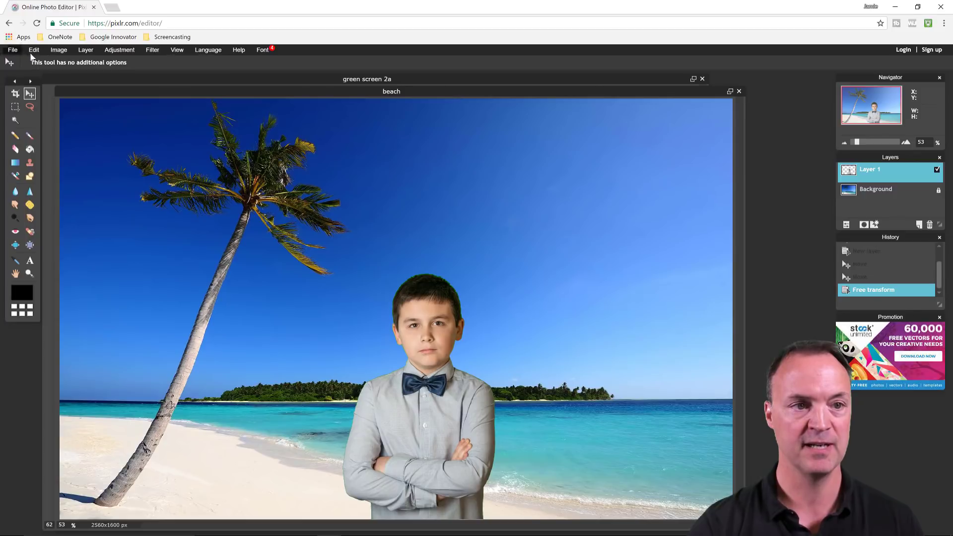
Add the robot image as a layer, resize it, and place it left on the beach
click(85, 49)
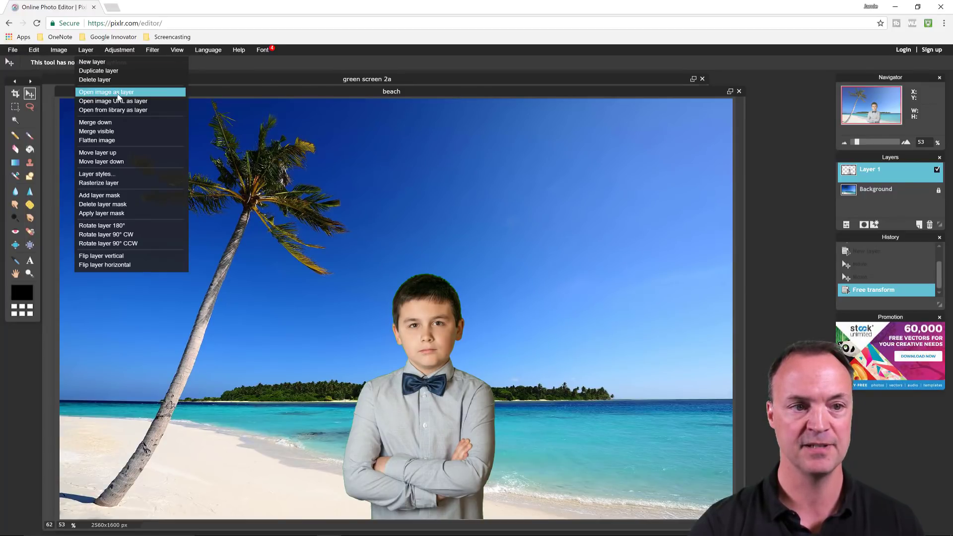
click(106, 91)
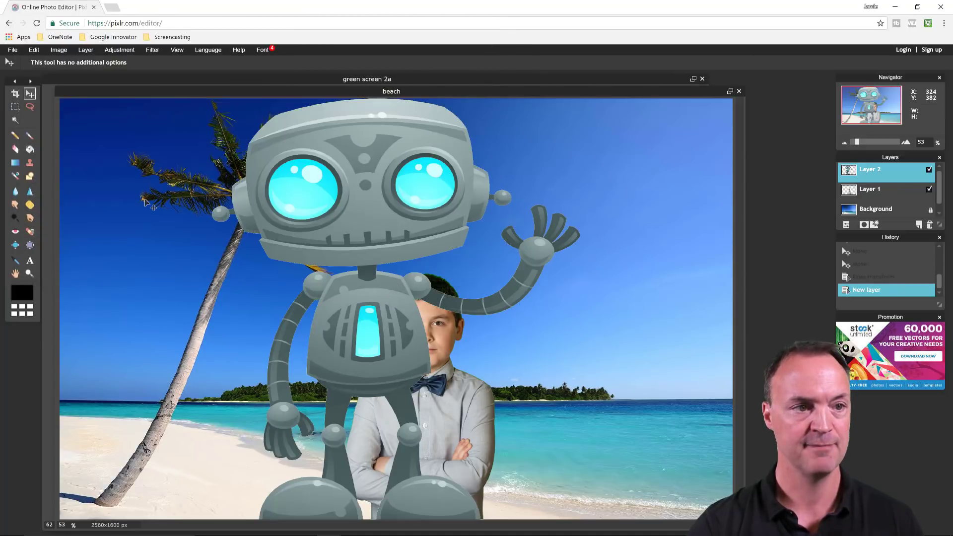
click(33, 49)
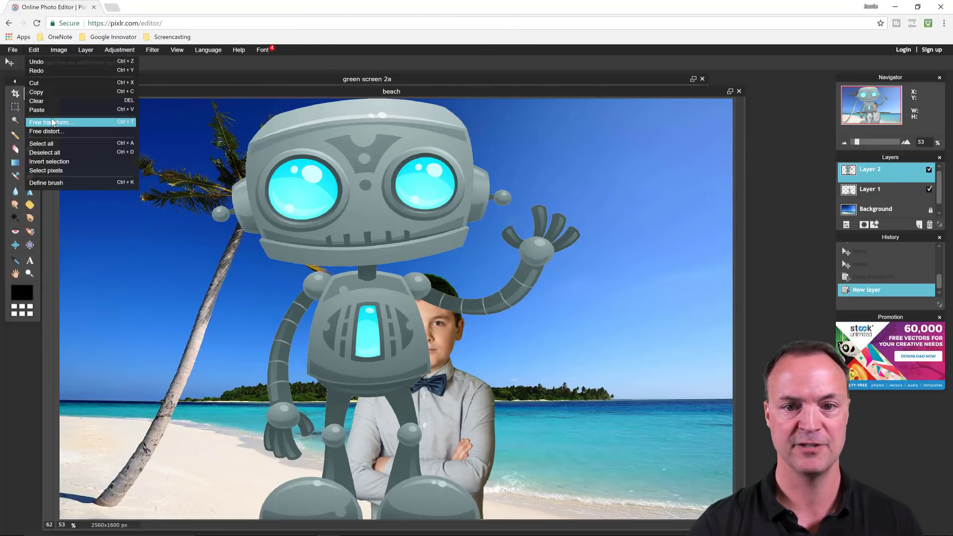
click(51, 122)
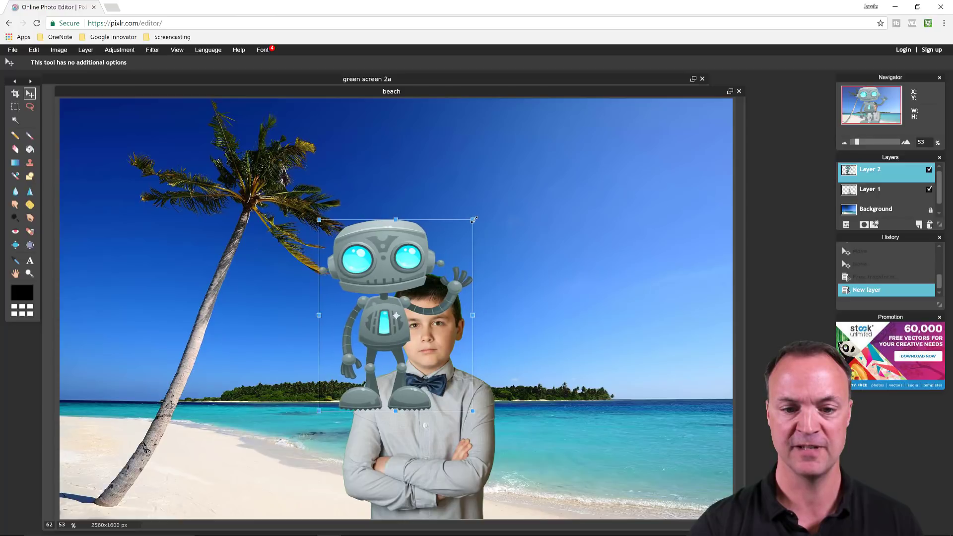
drag(395, 314, 395, 304)
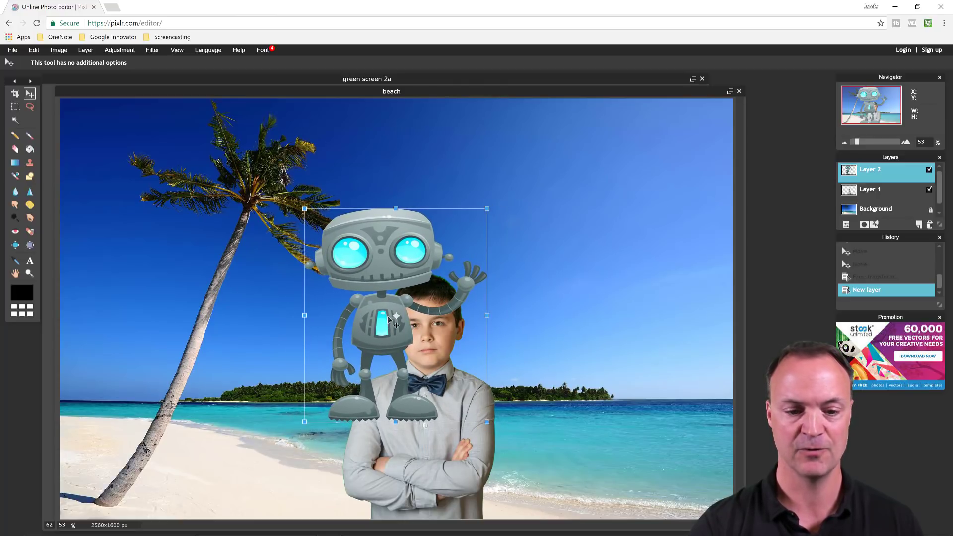
drag(395, 314, 193, 362)
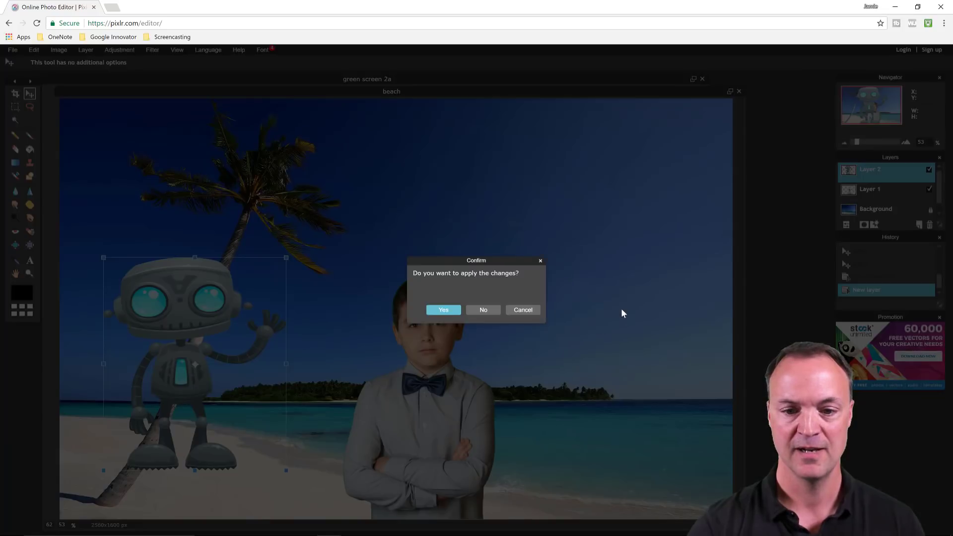
click(443, 309)
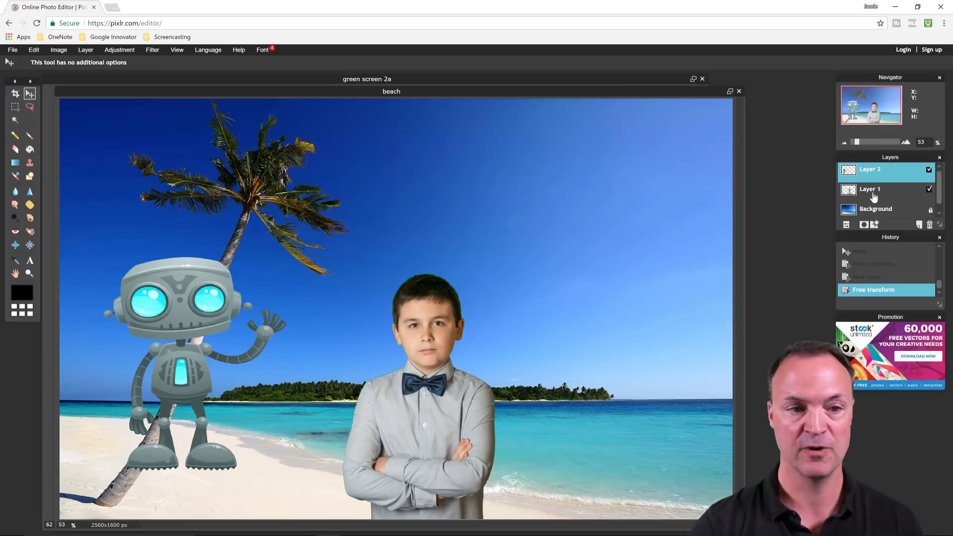
Select Layer 1 and nudge the boy slightly right and down
click(869, 189)
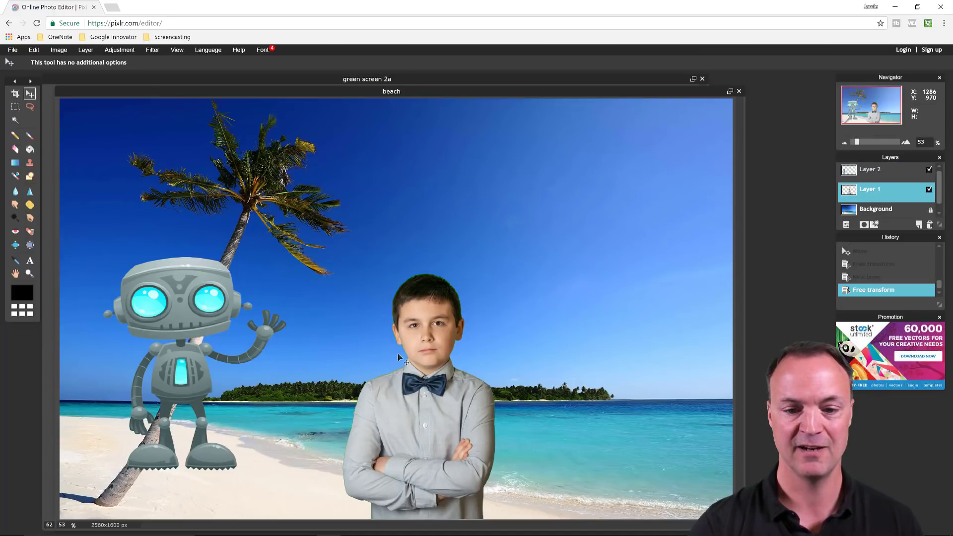
drag(419, 358, 452, 425)
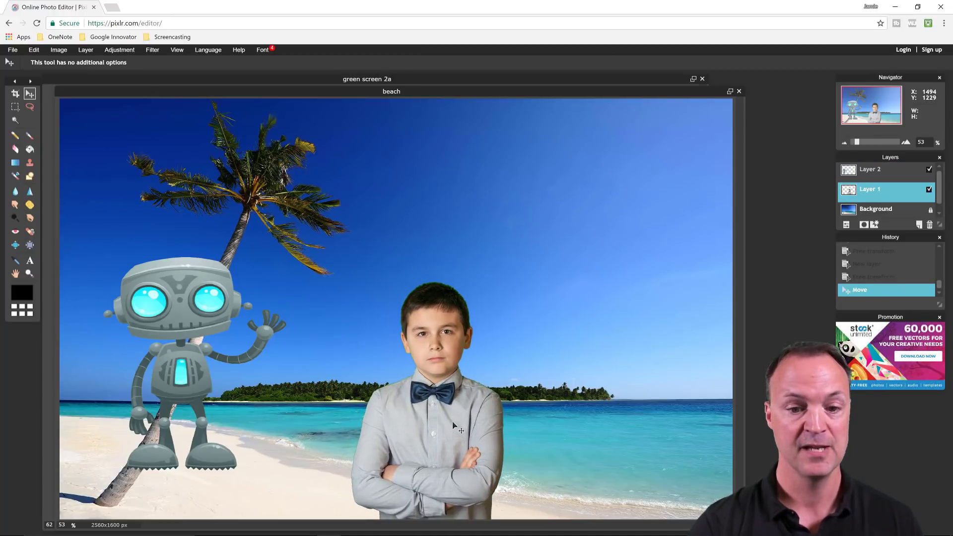
click(12, 49)
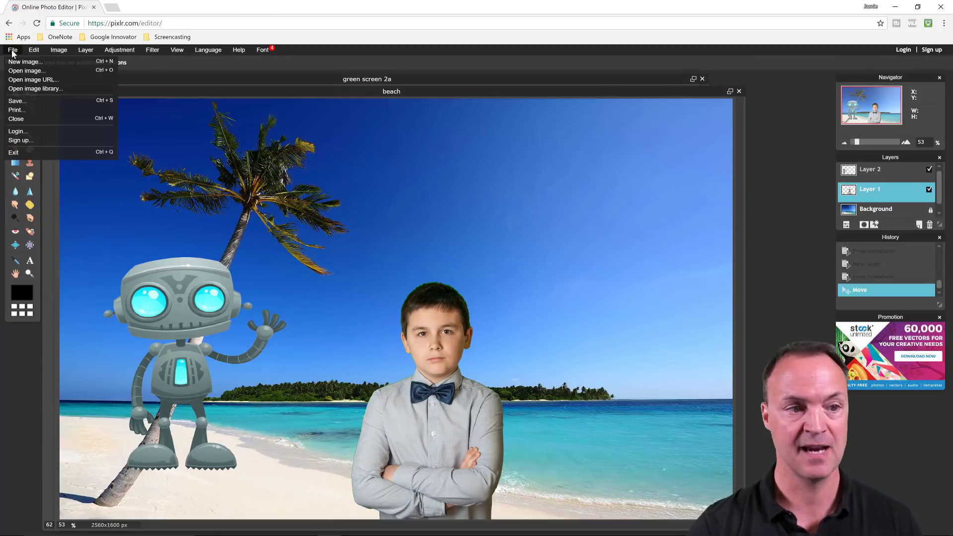
Open the save dialog for 'beach' and show the format list including PXD
click(16, 101)
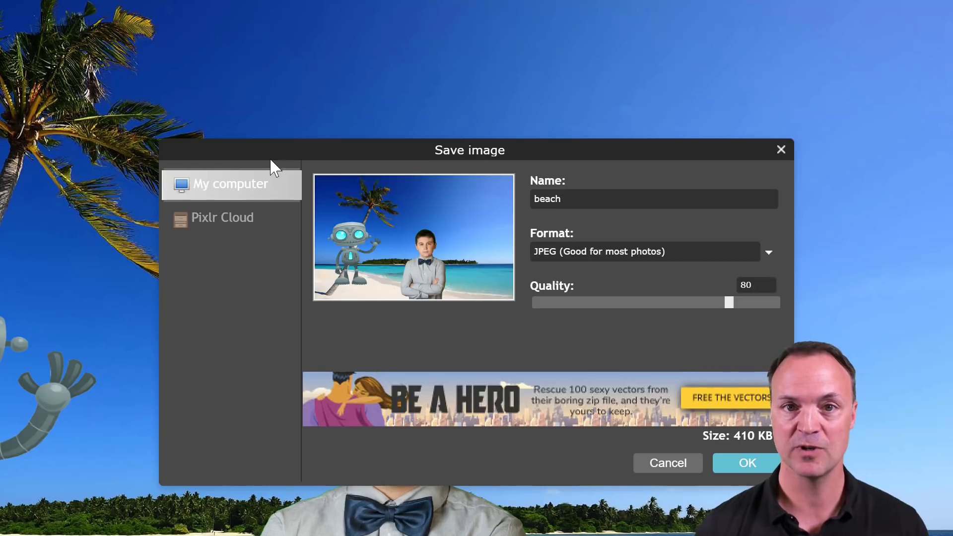
mouse_move(592, 254)
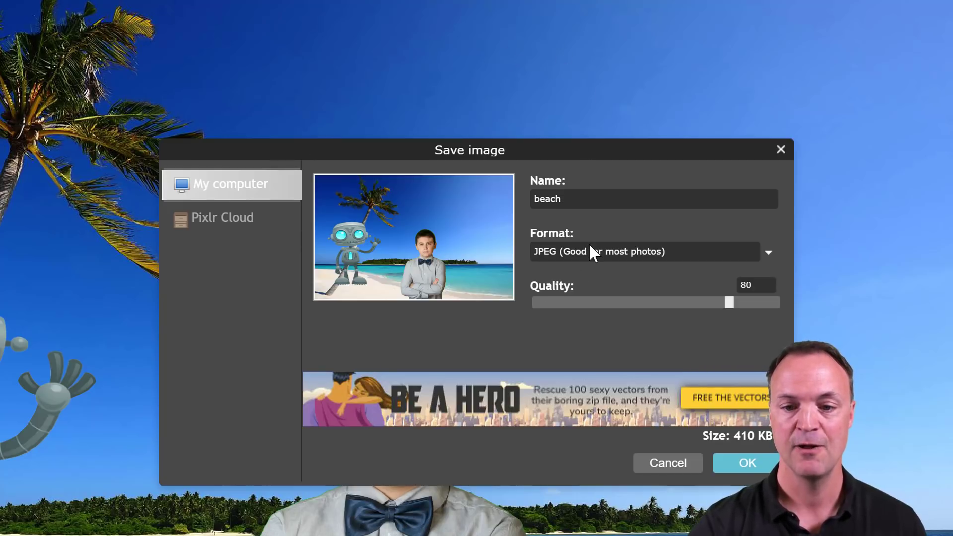
click(646, 251)
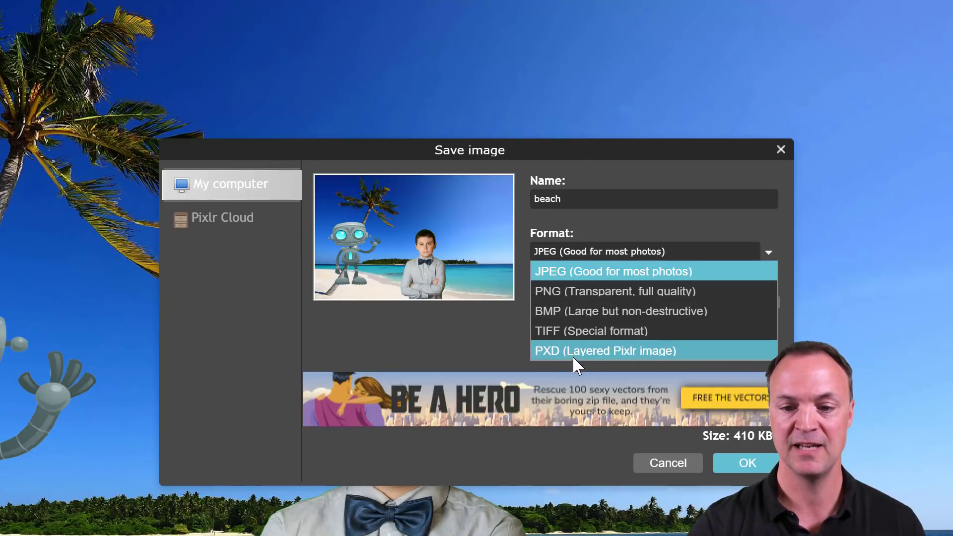